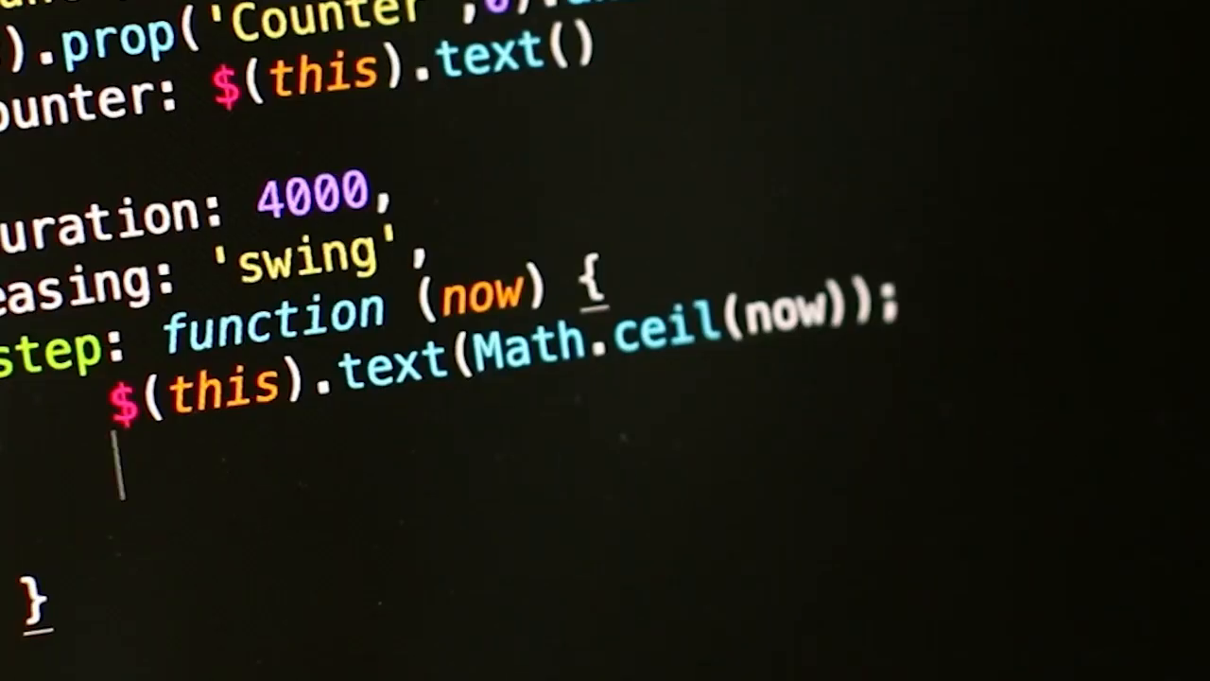
Add $(this).html(text); below the text() line in the step function.
text($())
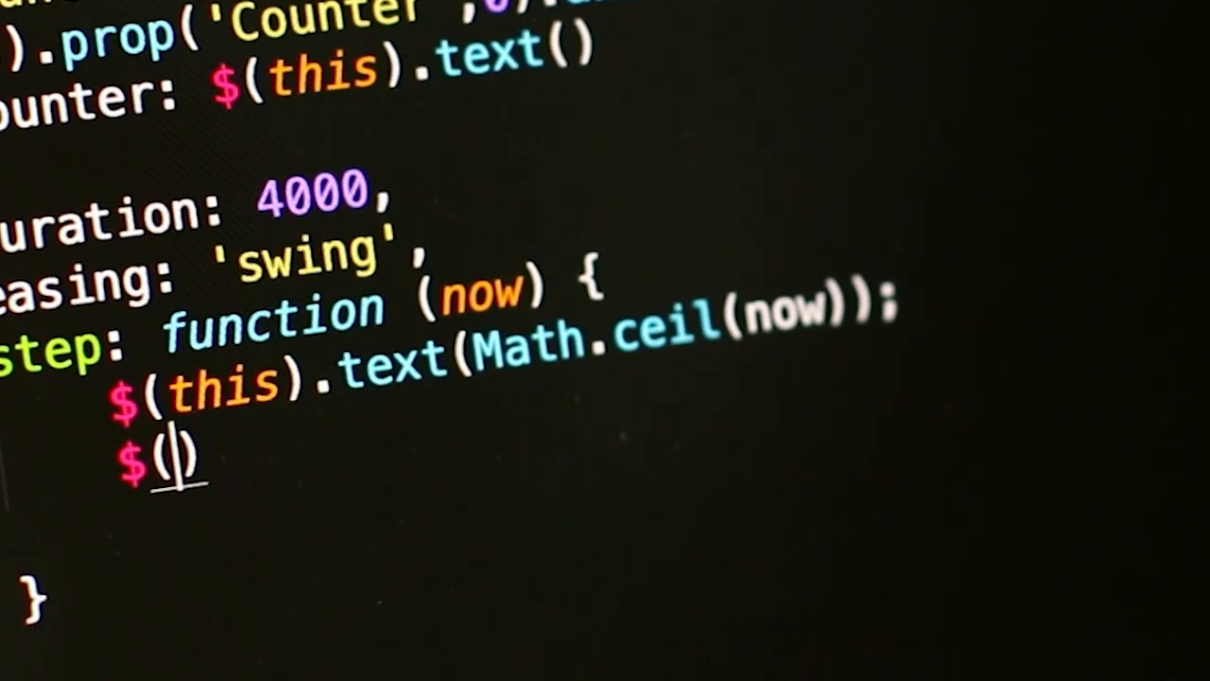
text(this)
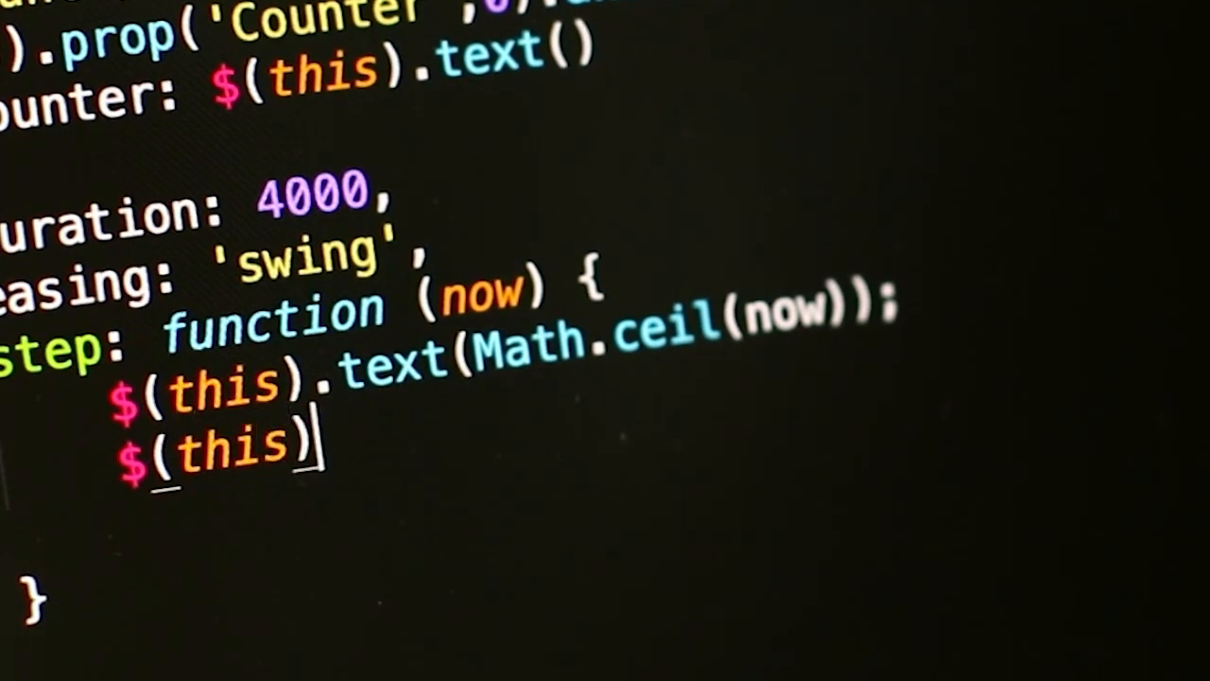
text(.html();)
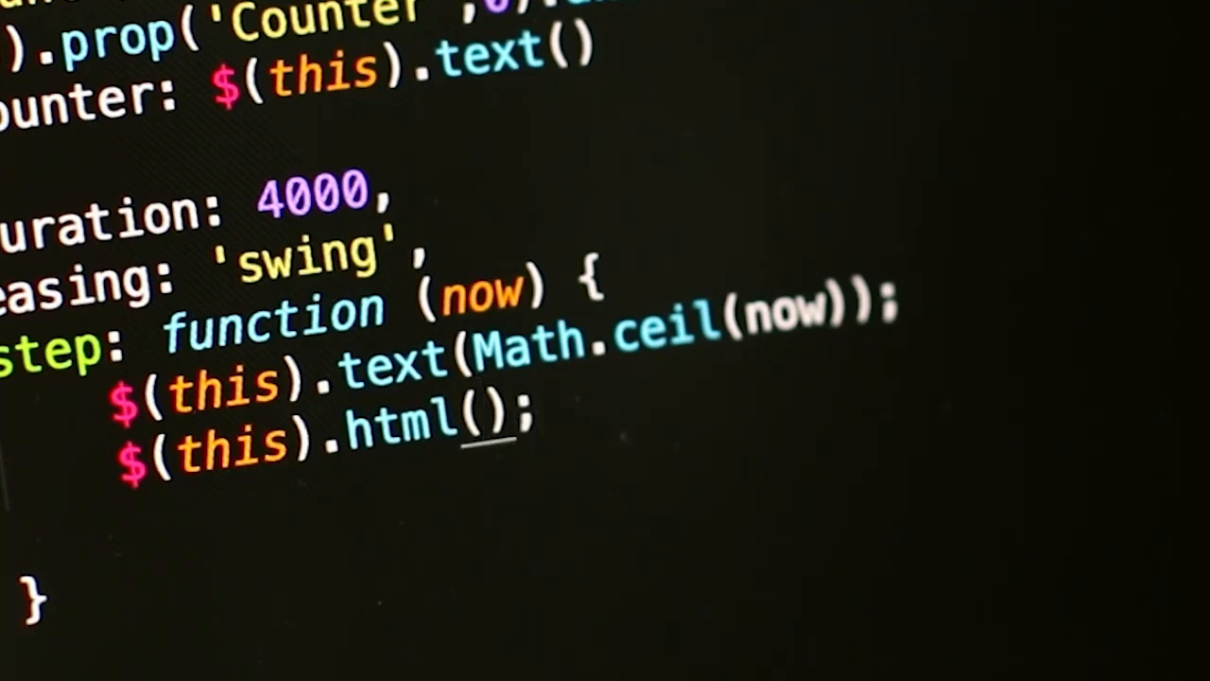
text(text)
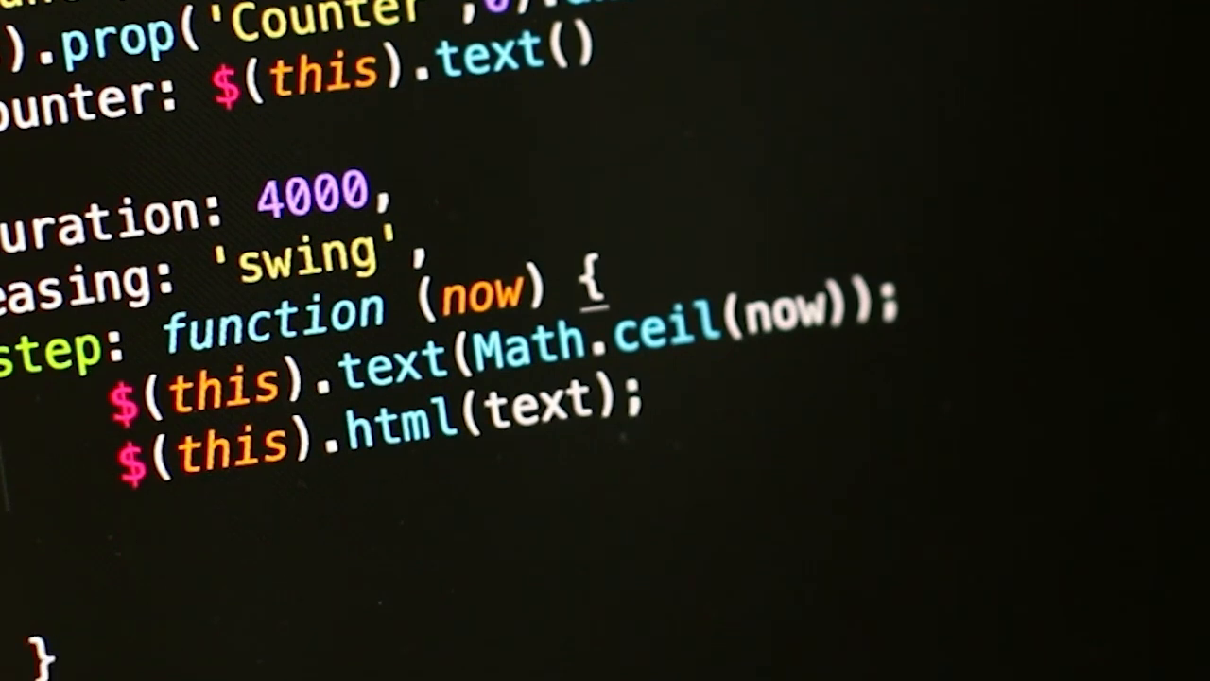
Add if(initial == 0) { increment = 2; } to the step function.
text(if()
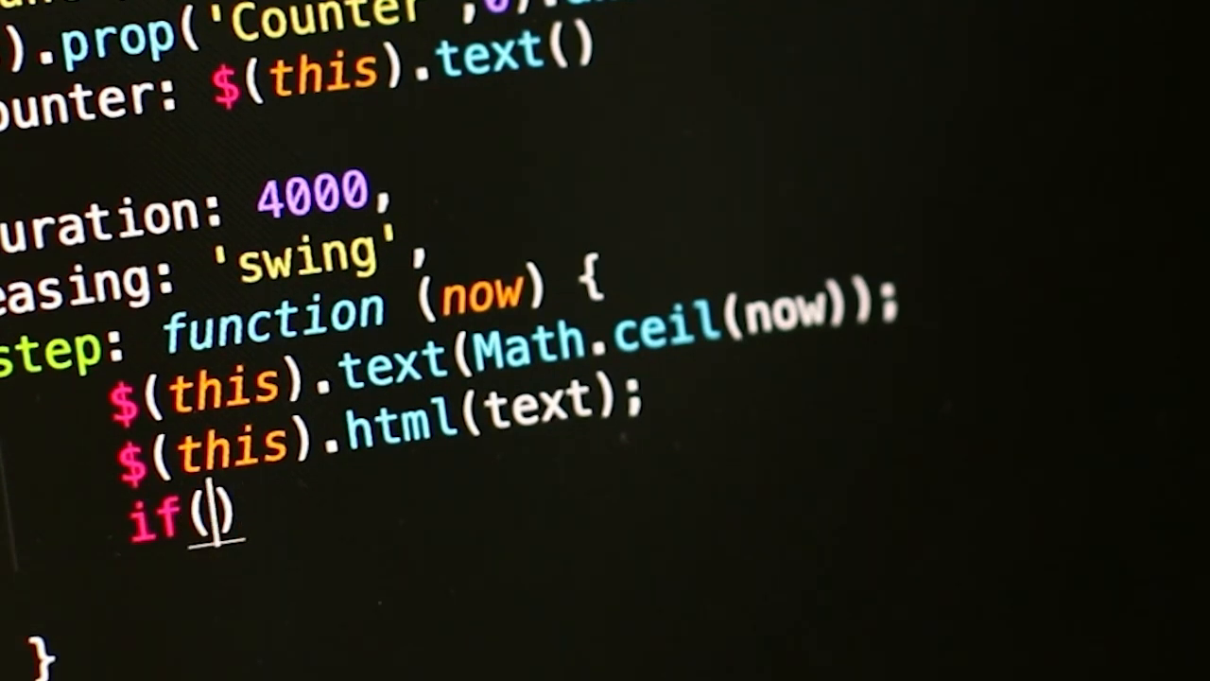
text(initial)
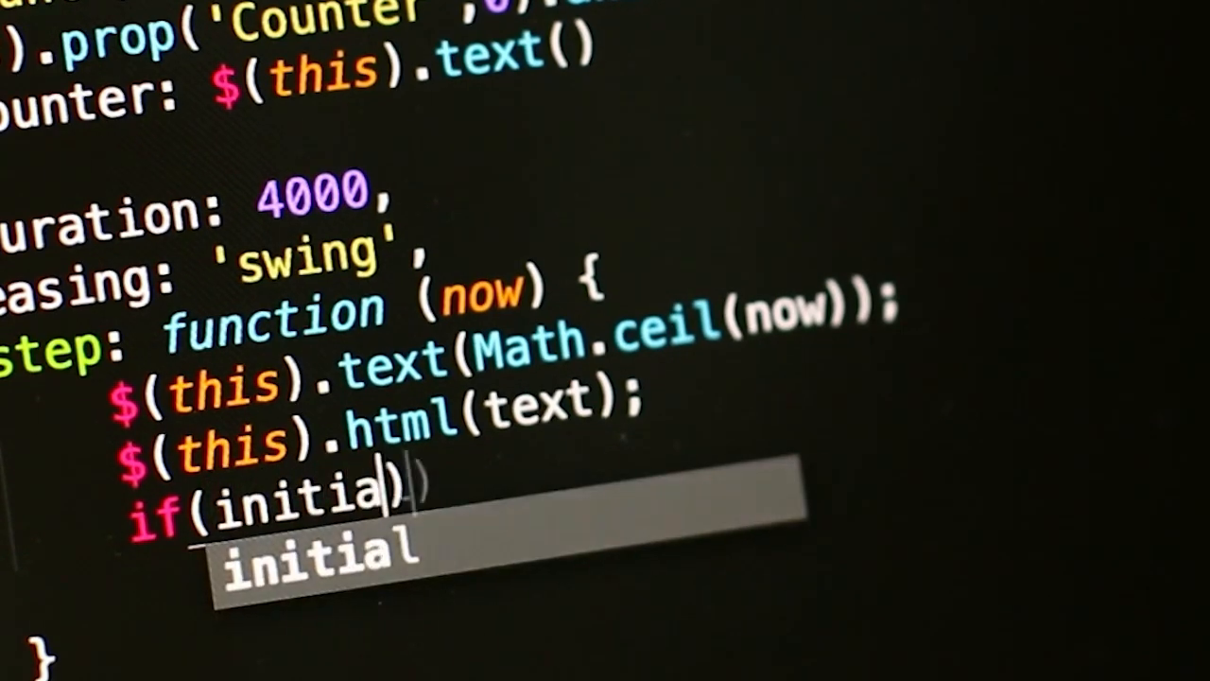
text(==)
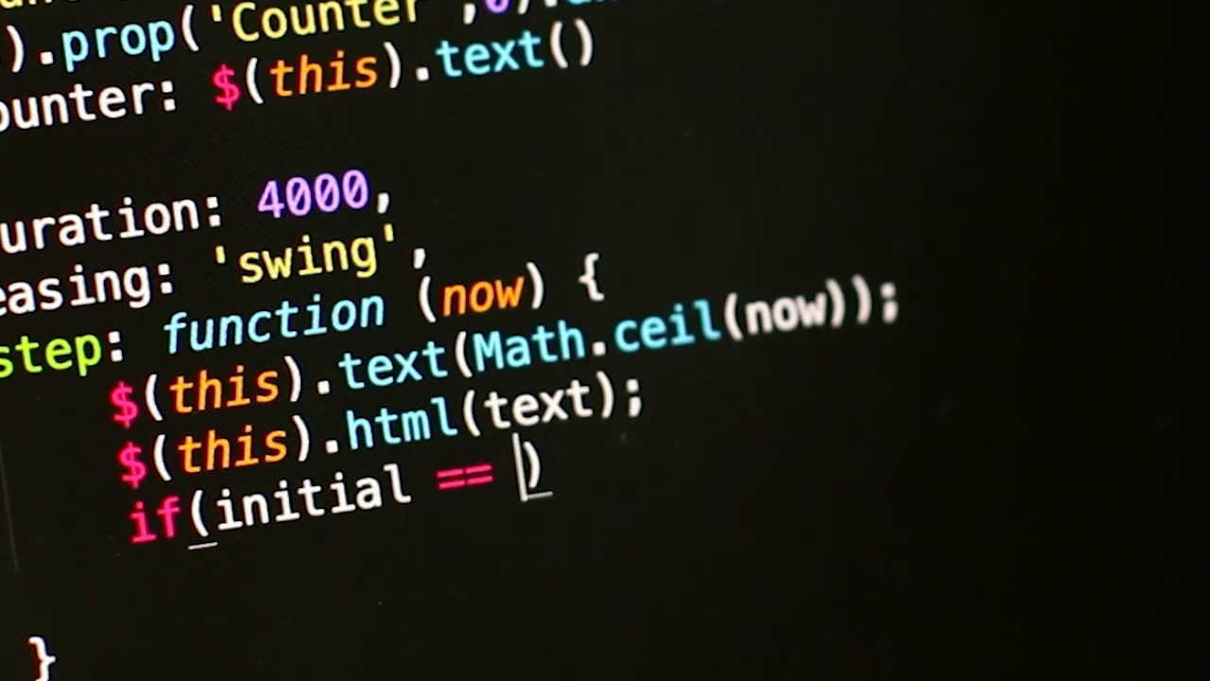
text(0))
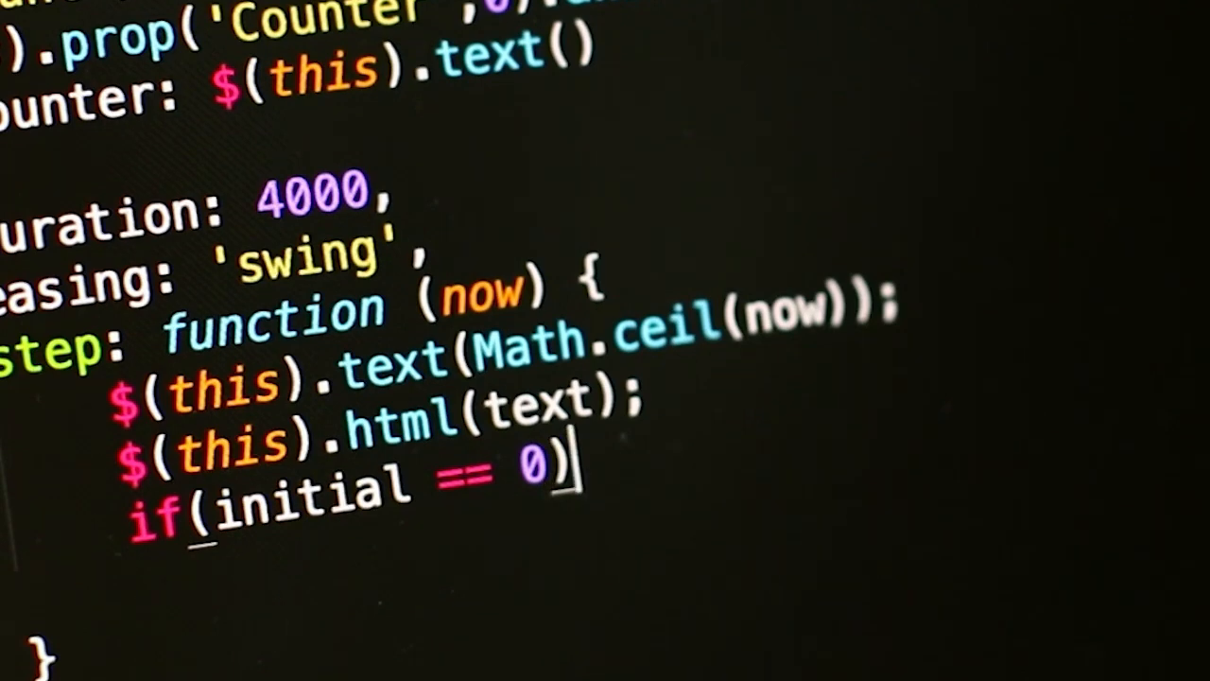
text({})
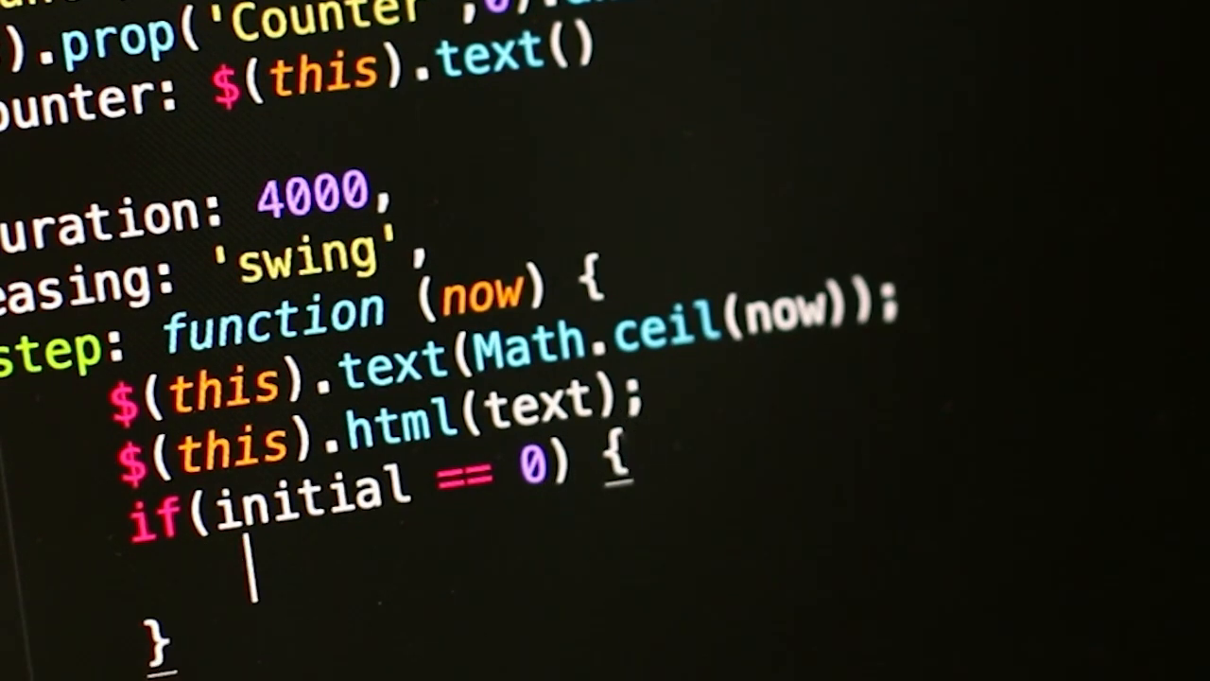
text(increment =)
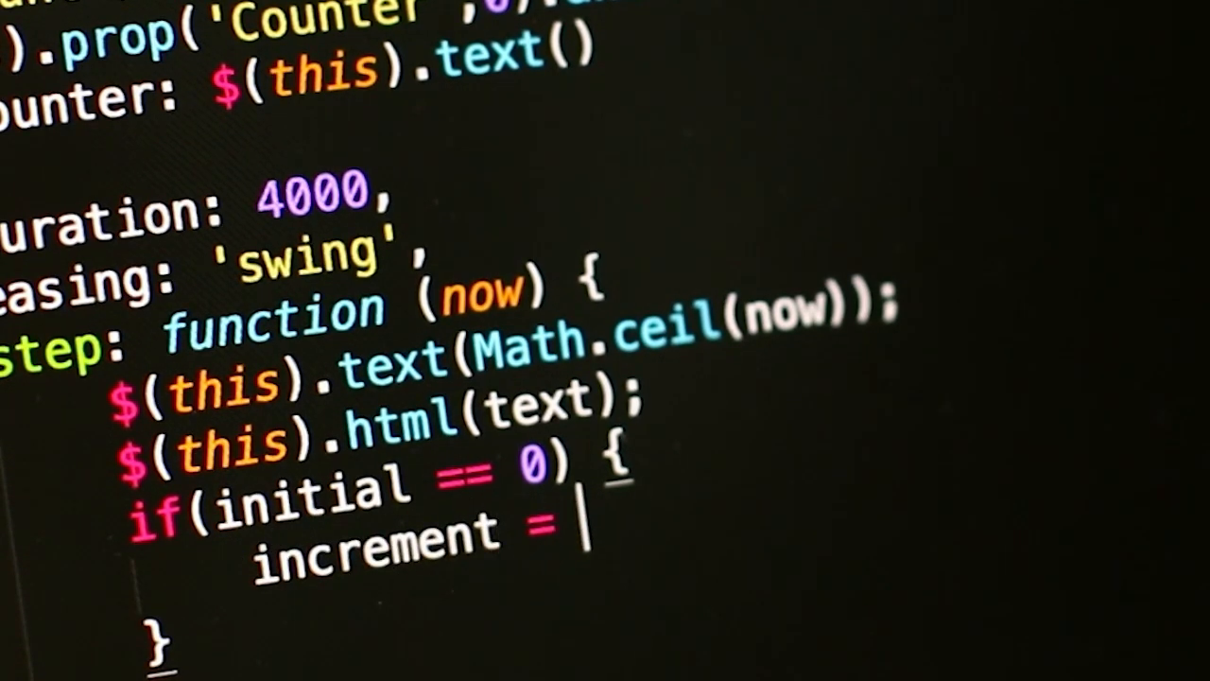
text(2)
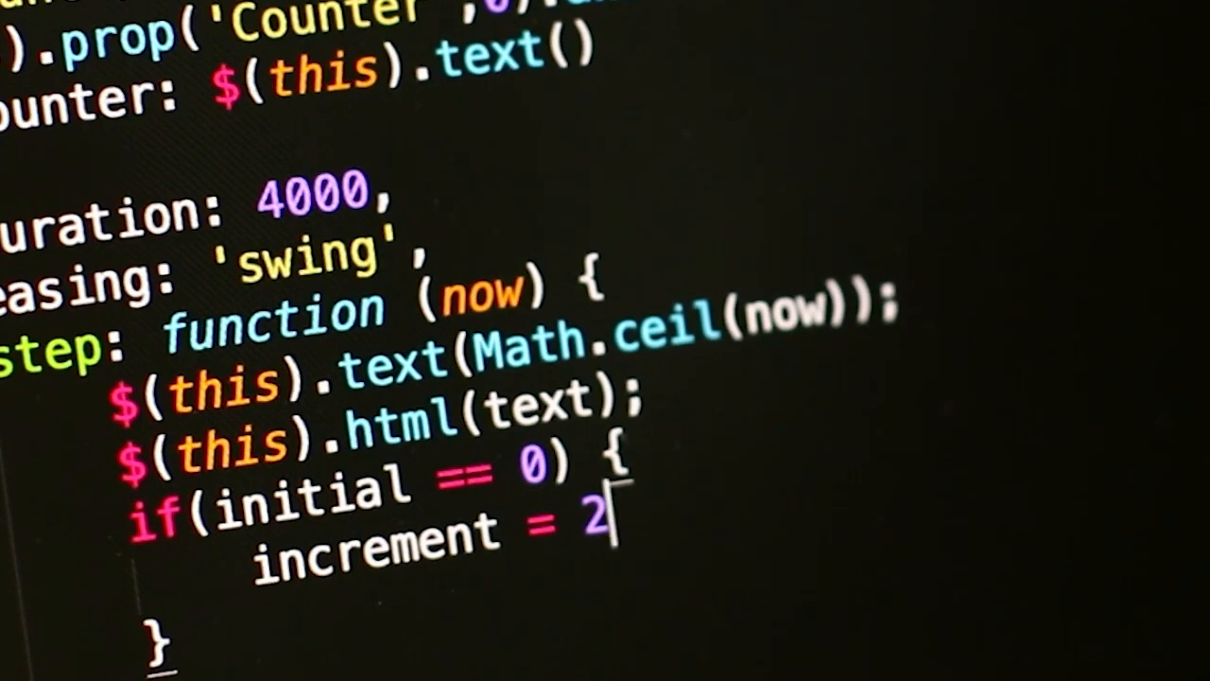
text(;)
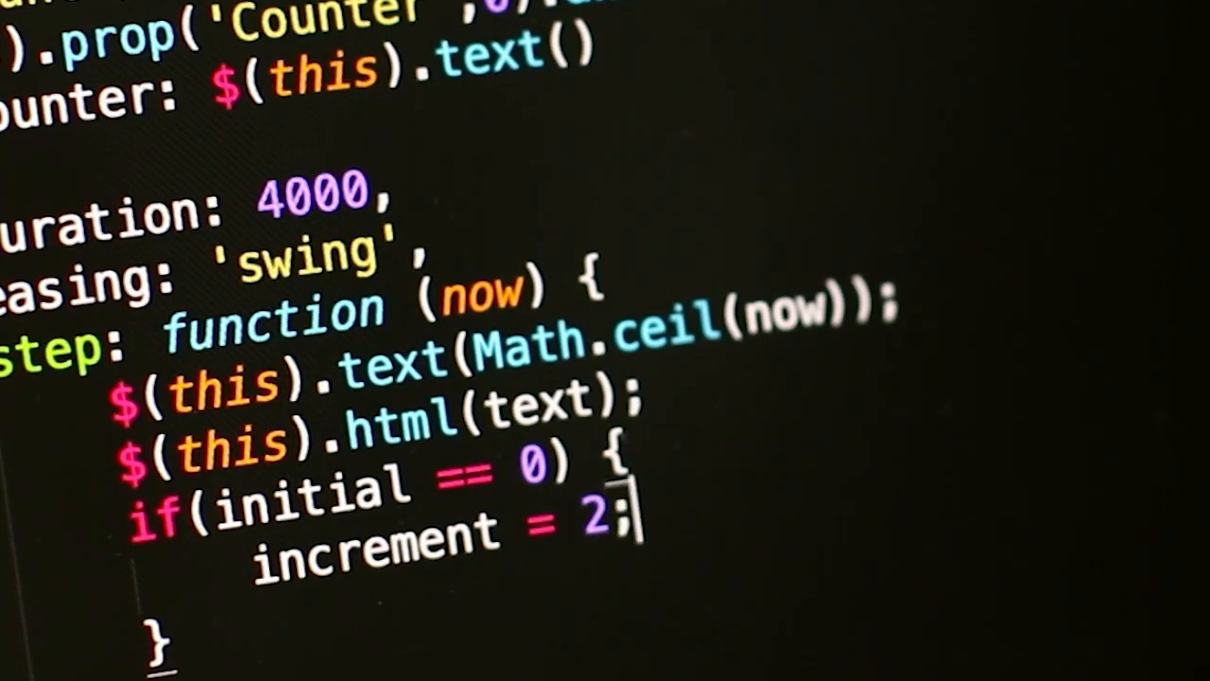
text(ele)
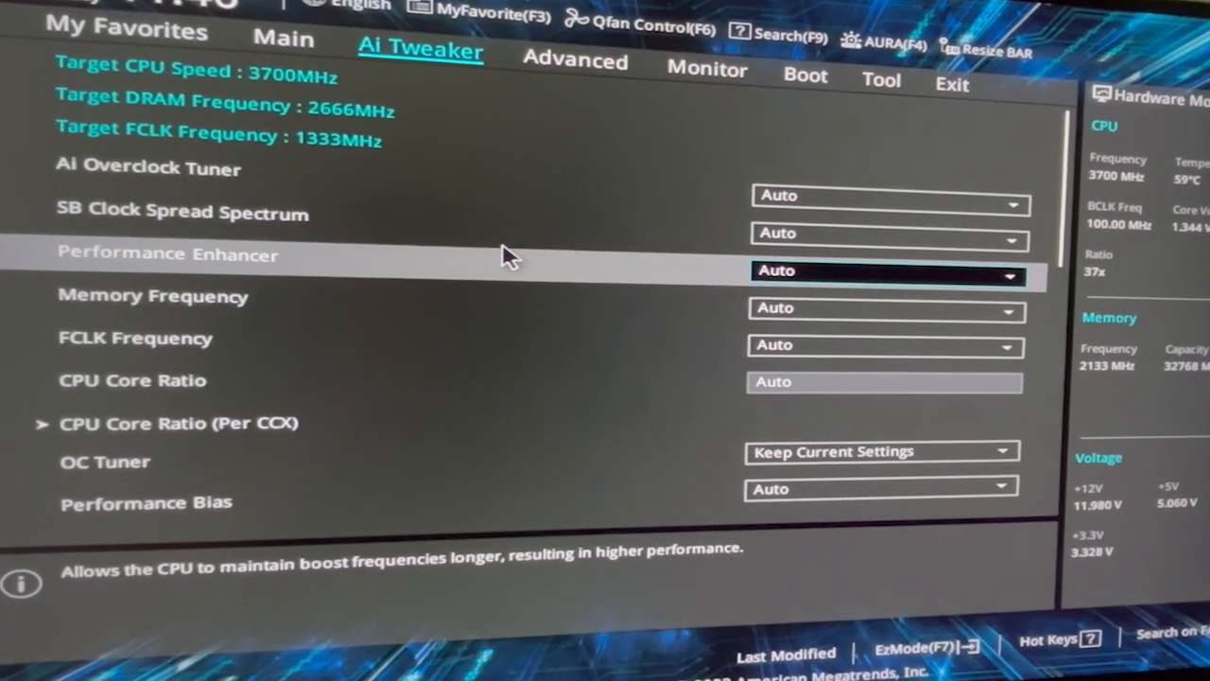
Switch VDDCR CPU Voltage from Offset to Auto, then to Manual.
scroll(down, 3)
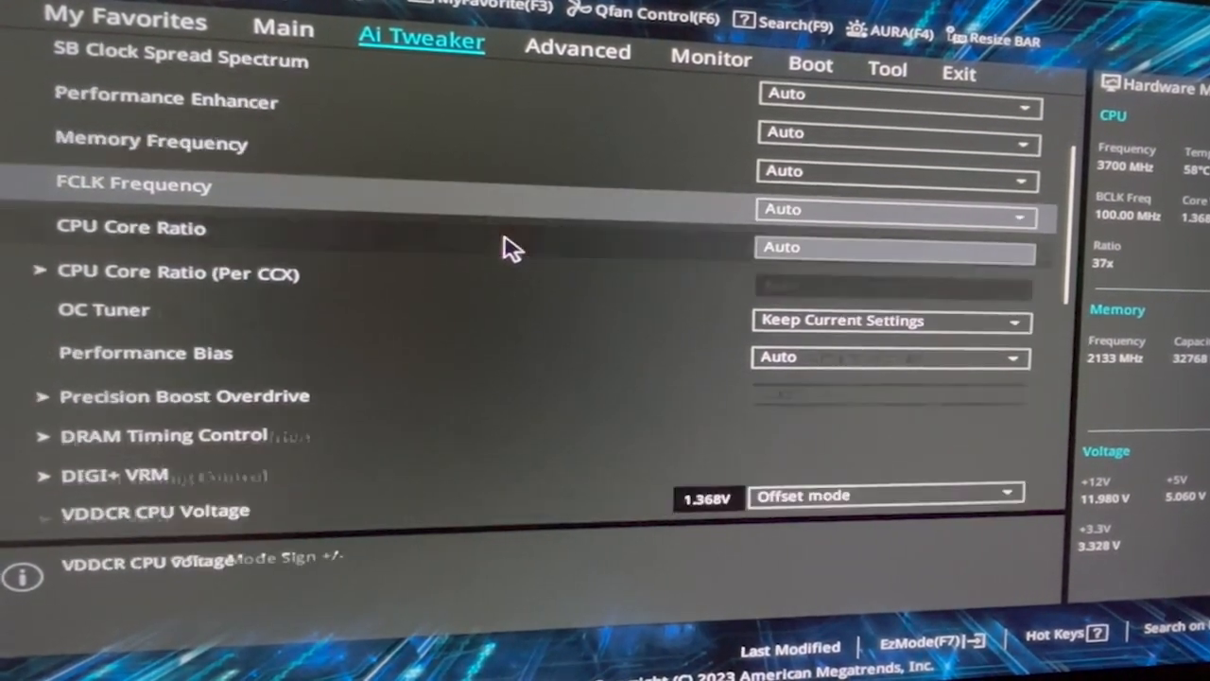
scroll(down, 3)
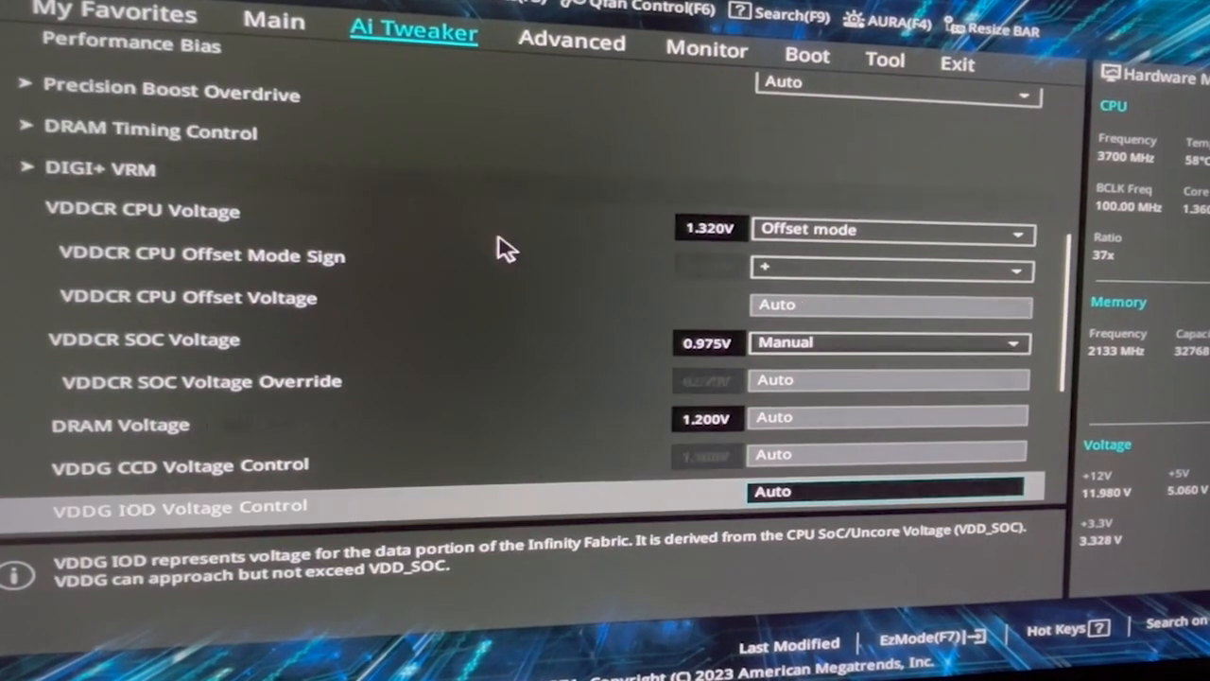
click(889, 229)
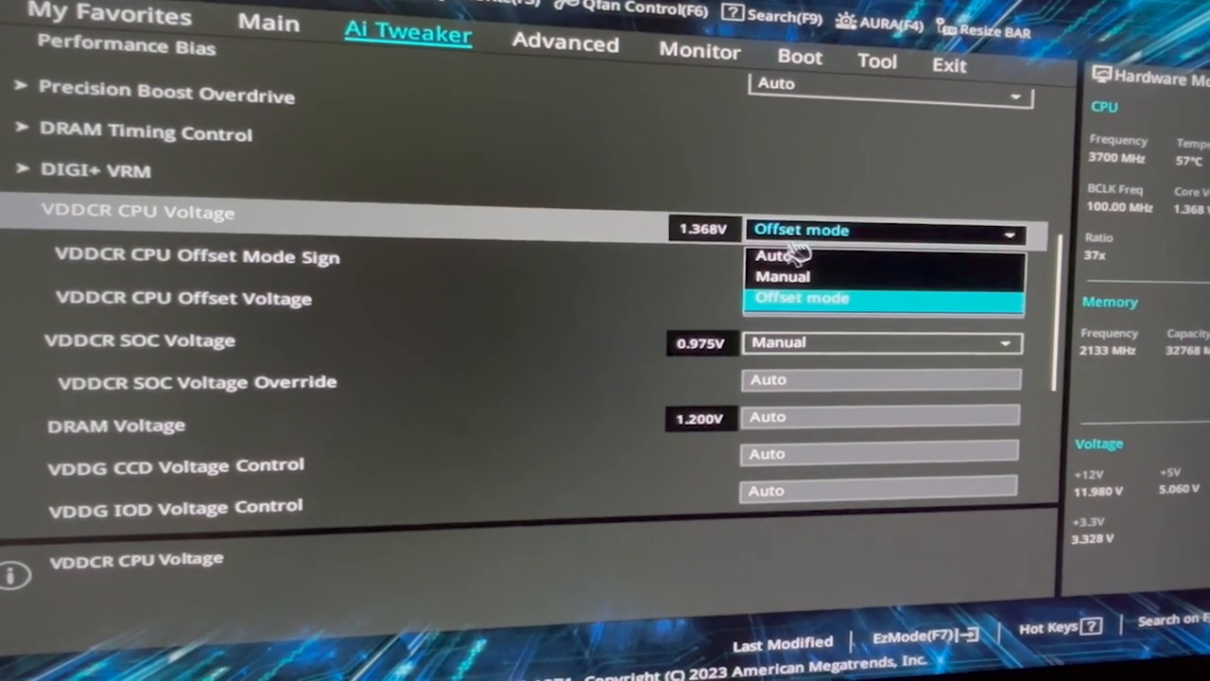
click(775, 255)
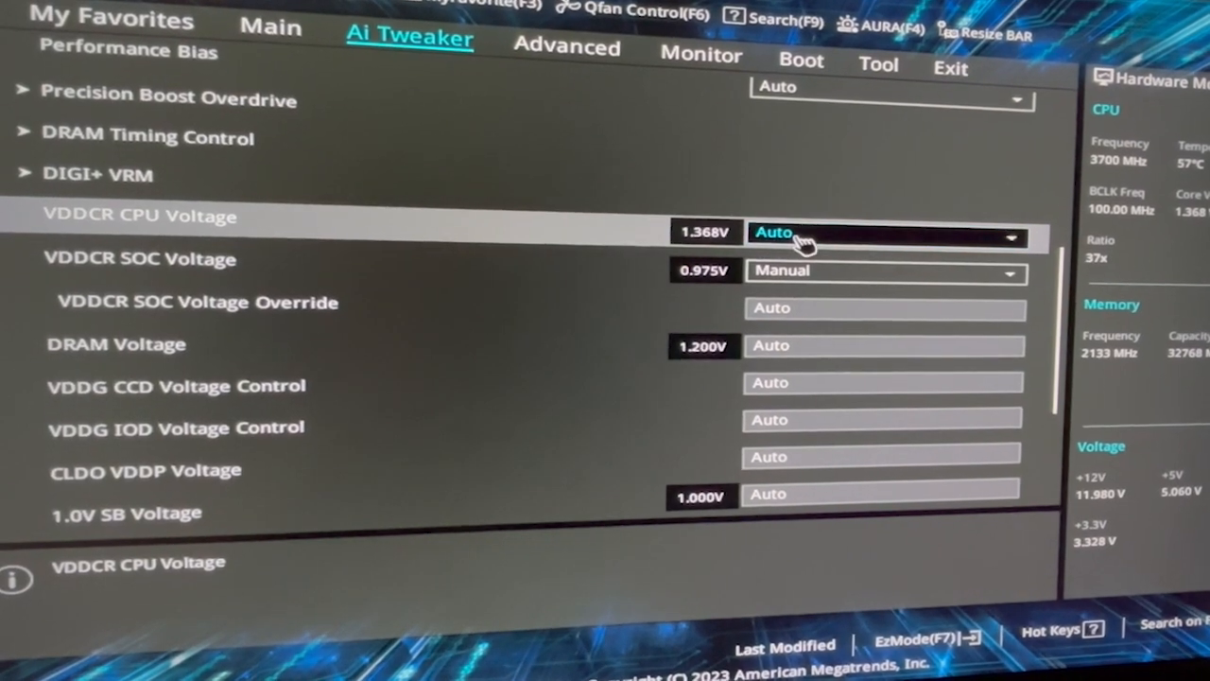
click(884, 232)
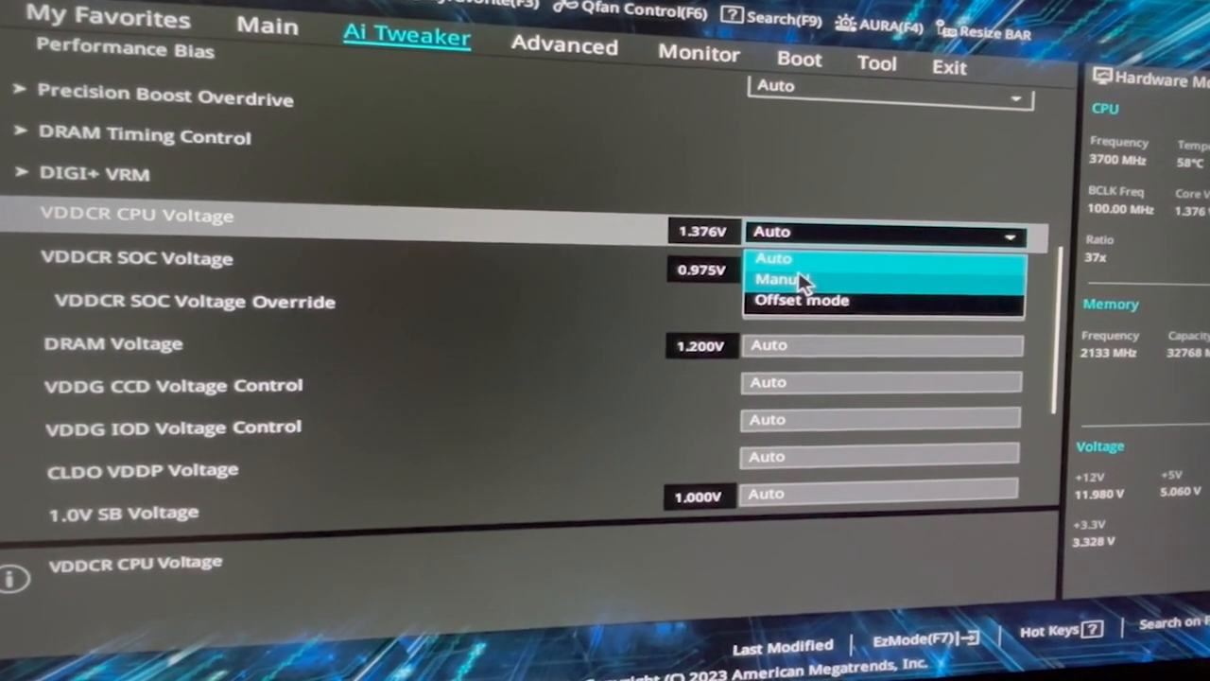
click(785, 278)
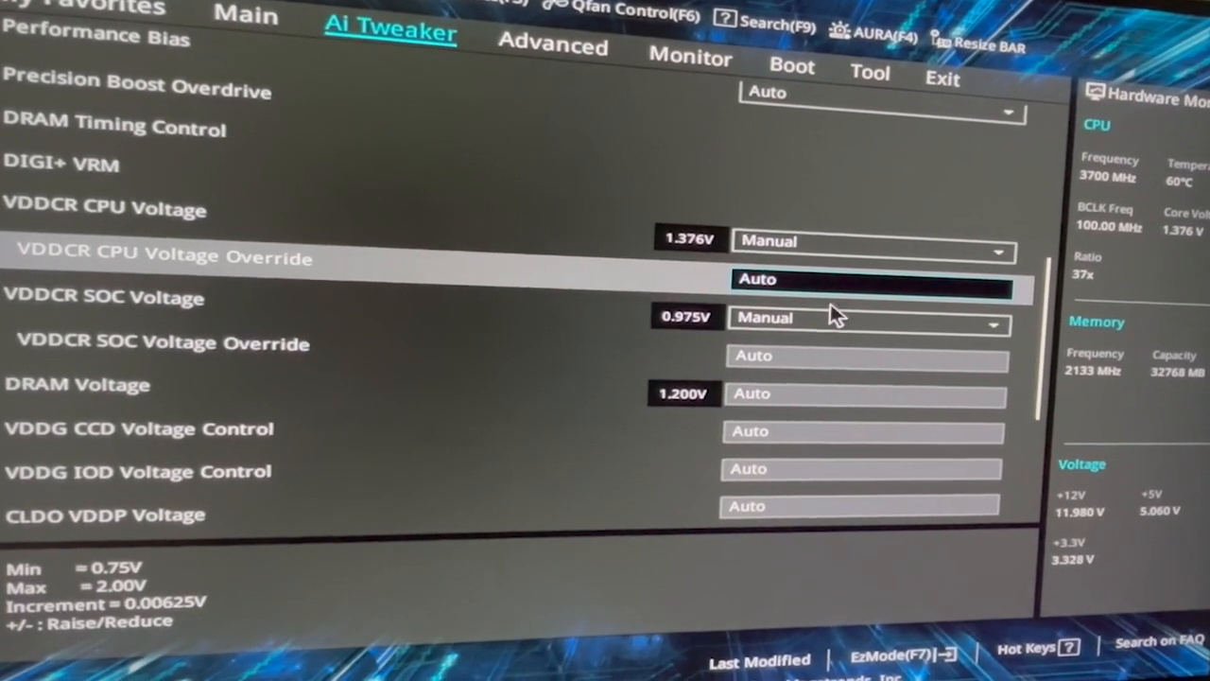
Set VDDCR SOC Voltage to Offset mode with a negative (-) offset sign.
click(870, 317)
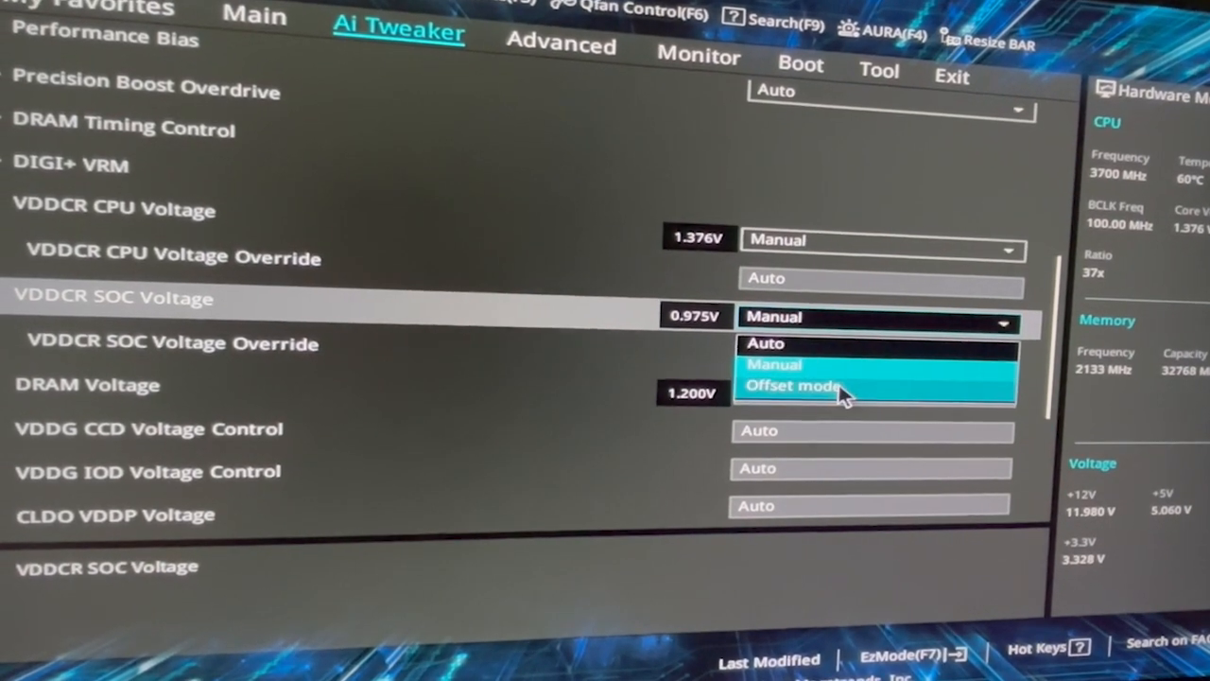
click(792, 385)
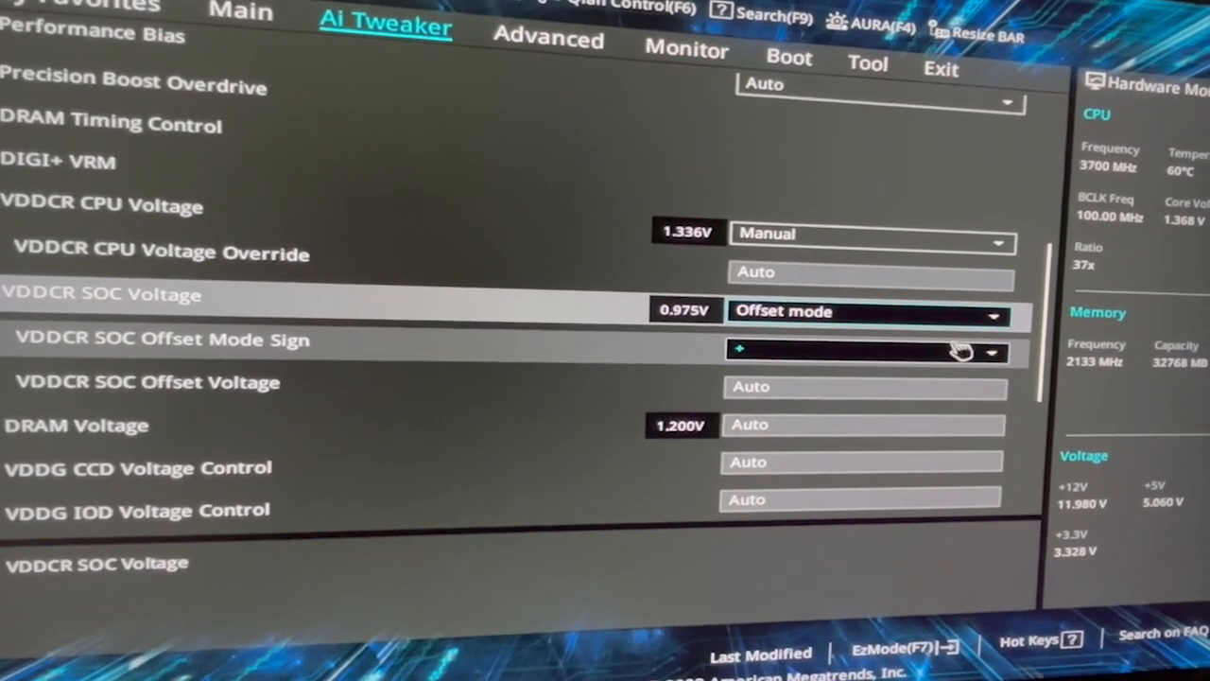
click(865, 353)
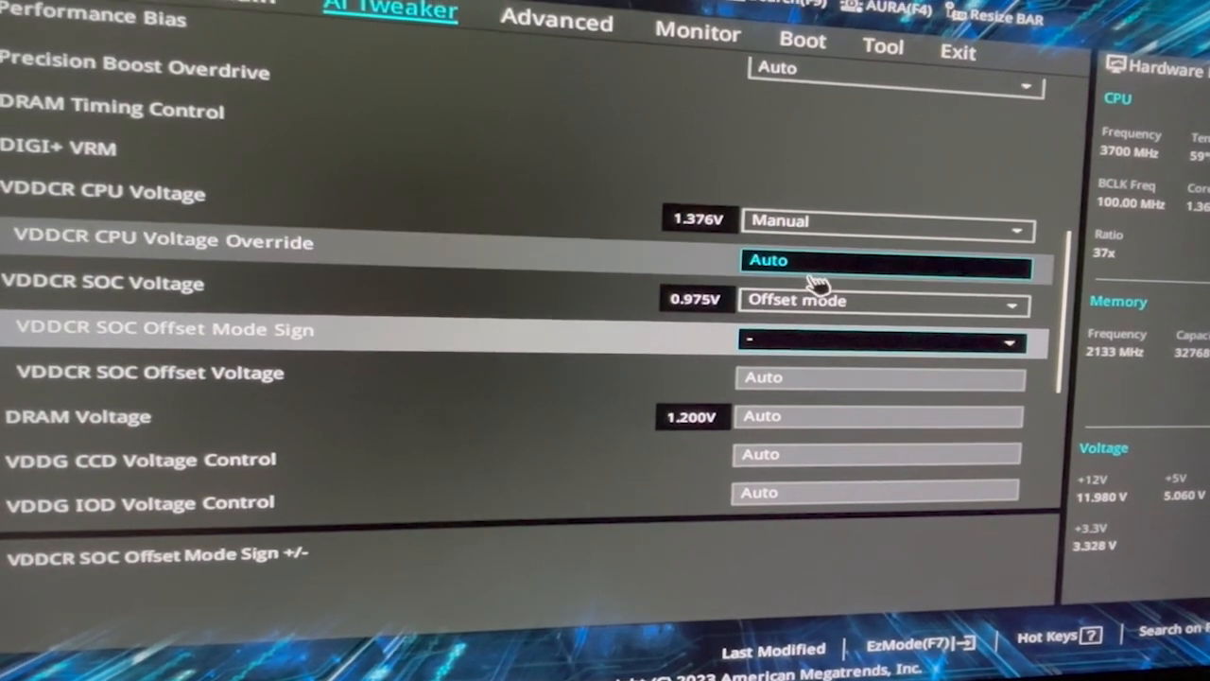
click(884, 299)
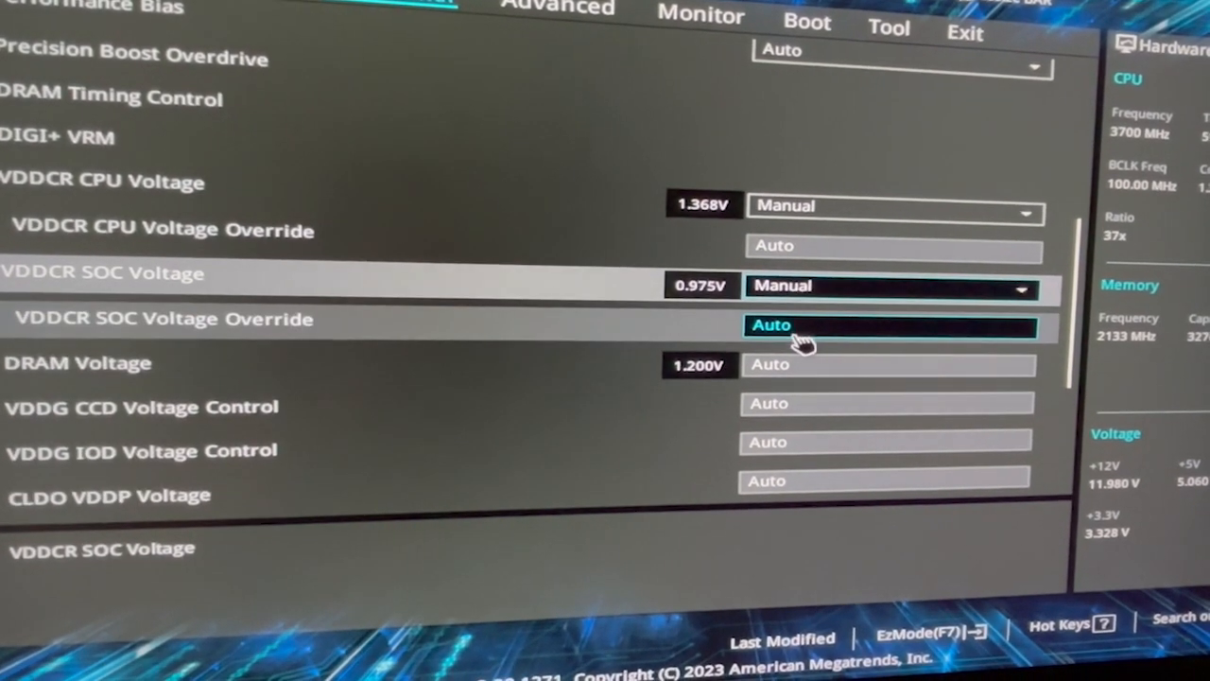
click(889, 284)
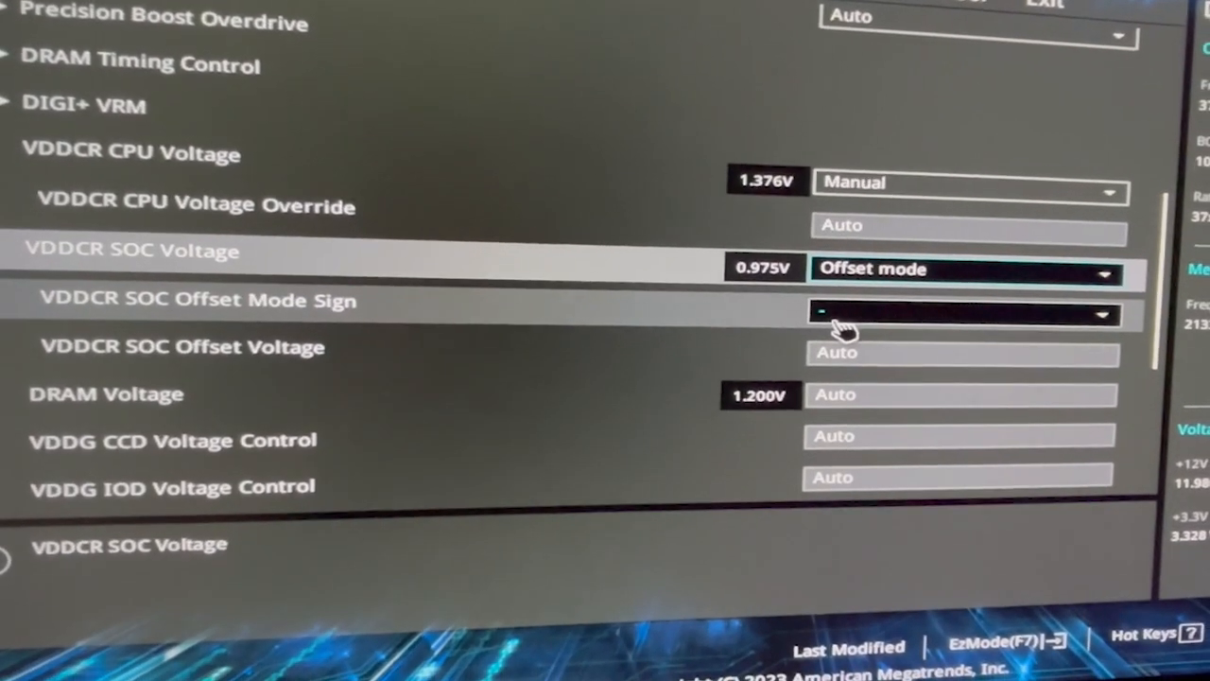
click(959, 314)
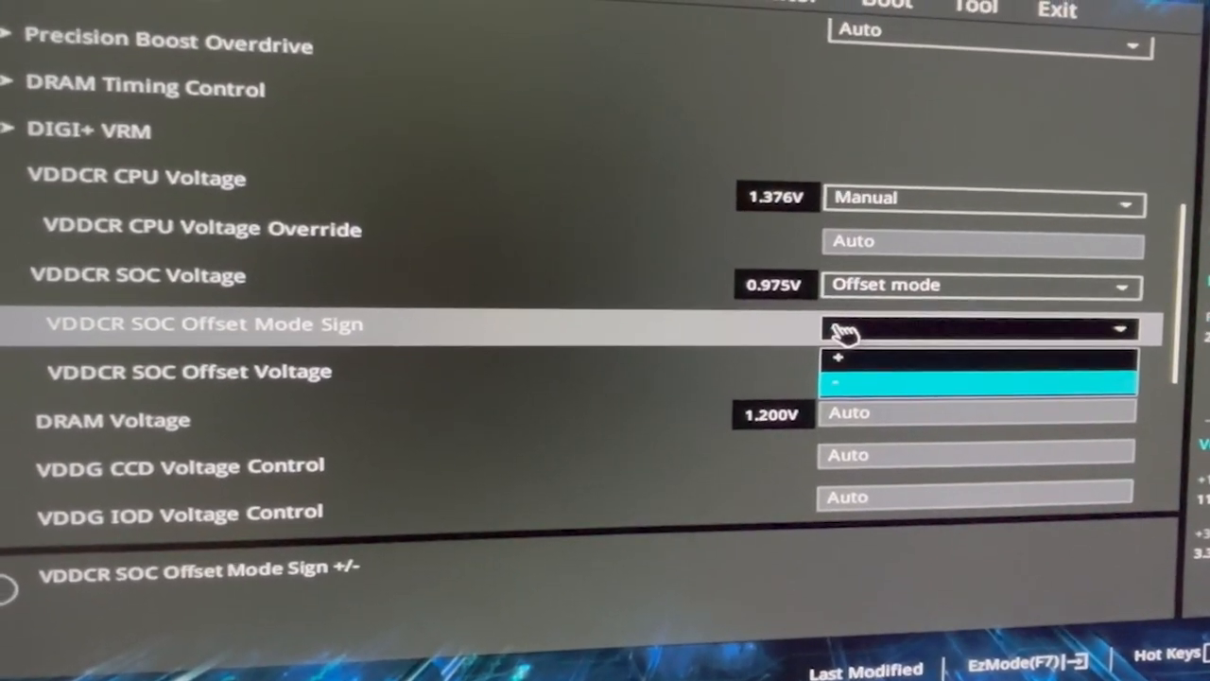